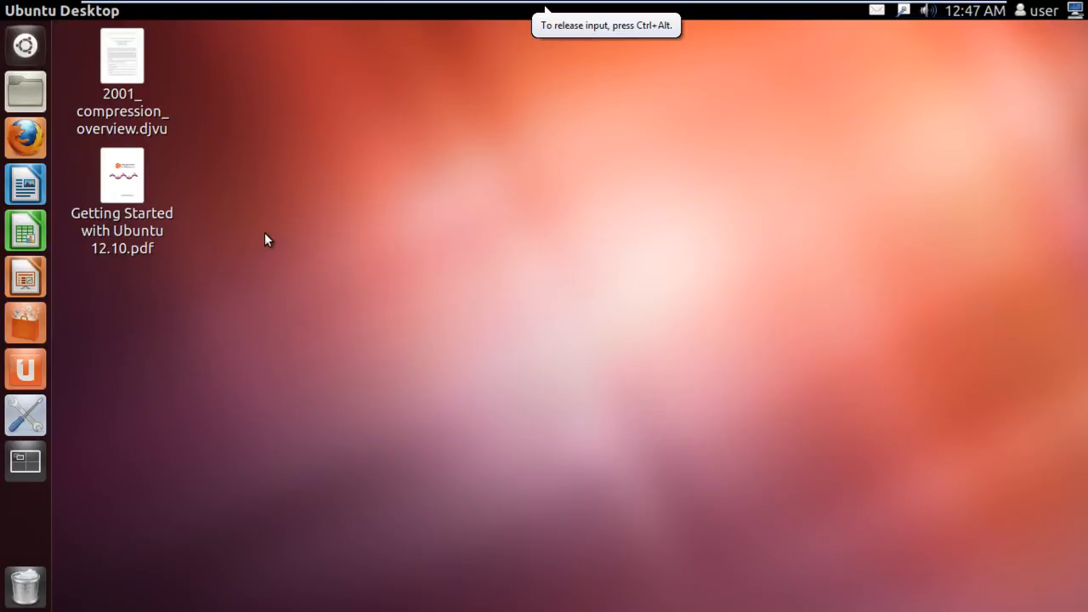
In a new Terminal window, run vmstat for the default memory, swap, I/O and CPU report.
left_click(25, 46)
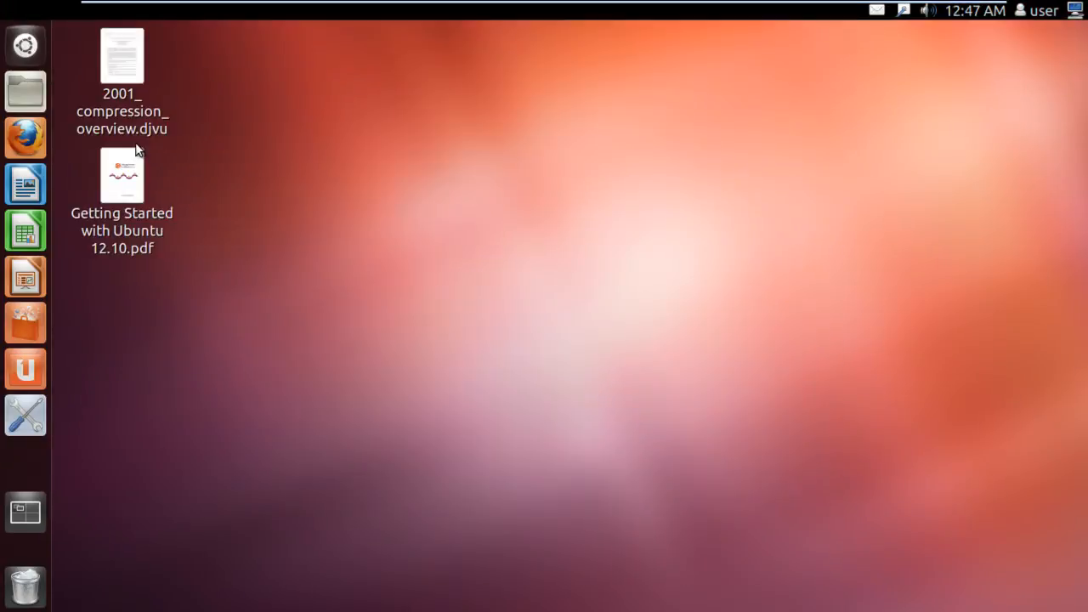
type("vmstat")
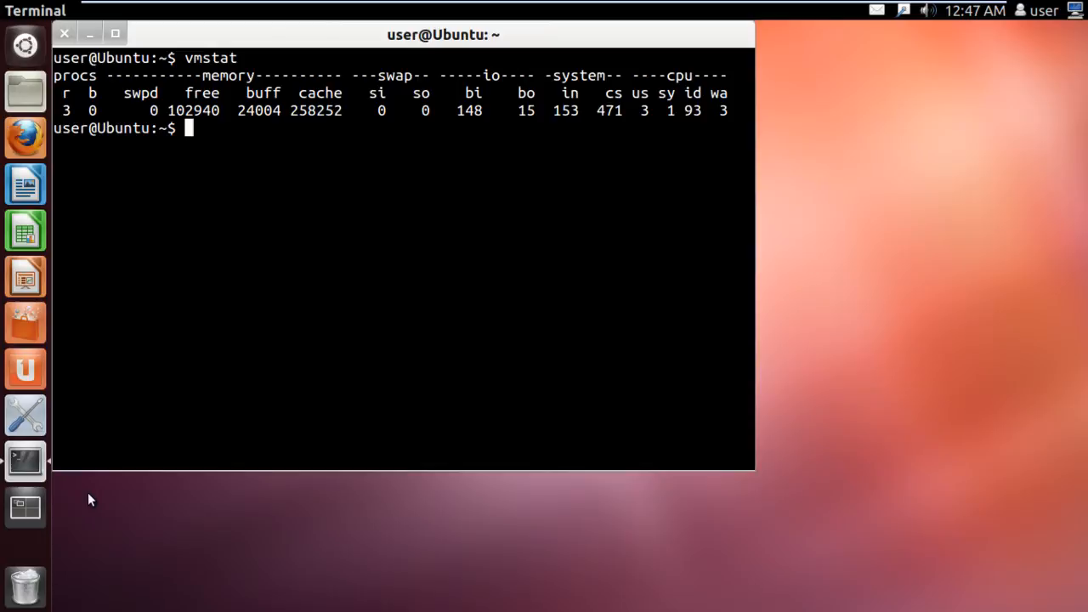
type("vmstat")
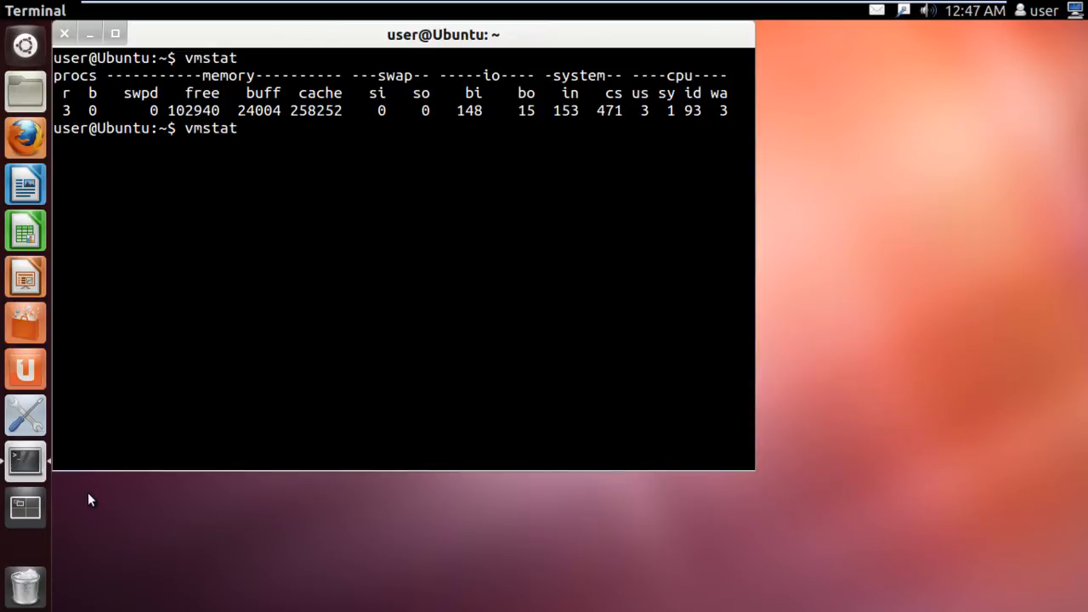
Run vmstat -V showing procps 3.2.8, then vmstat -n and vmstat -a.
type("-")
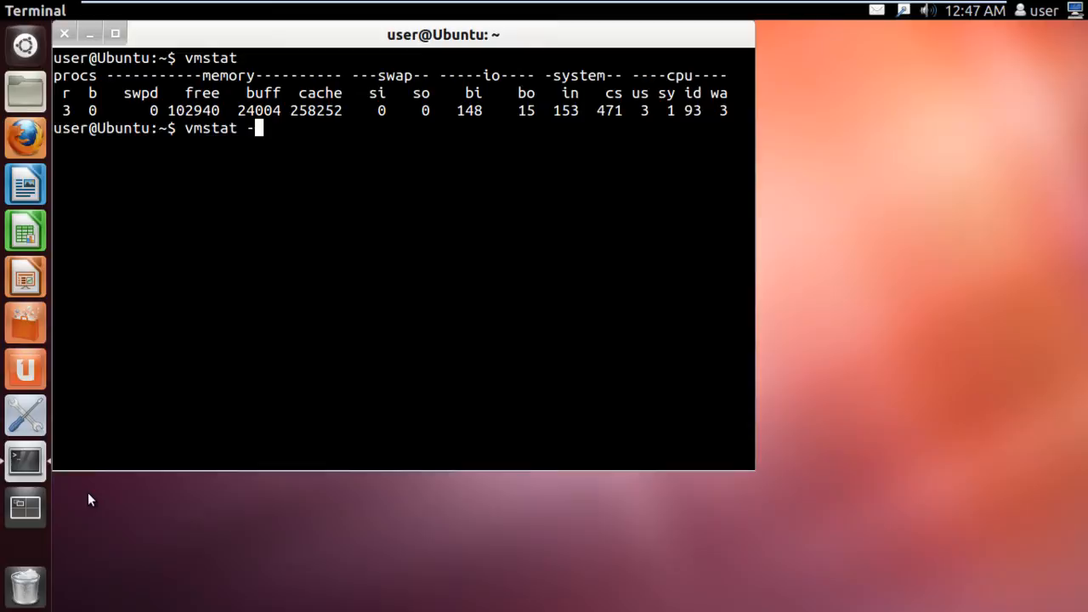
type("V")
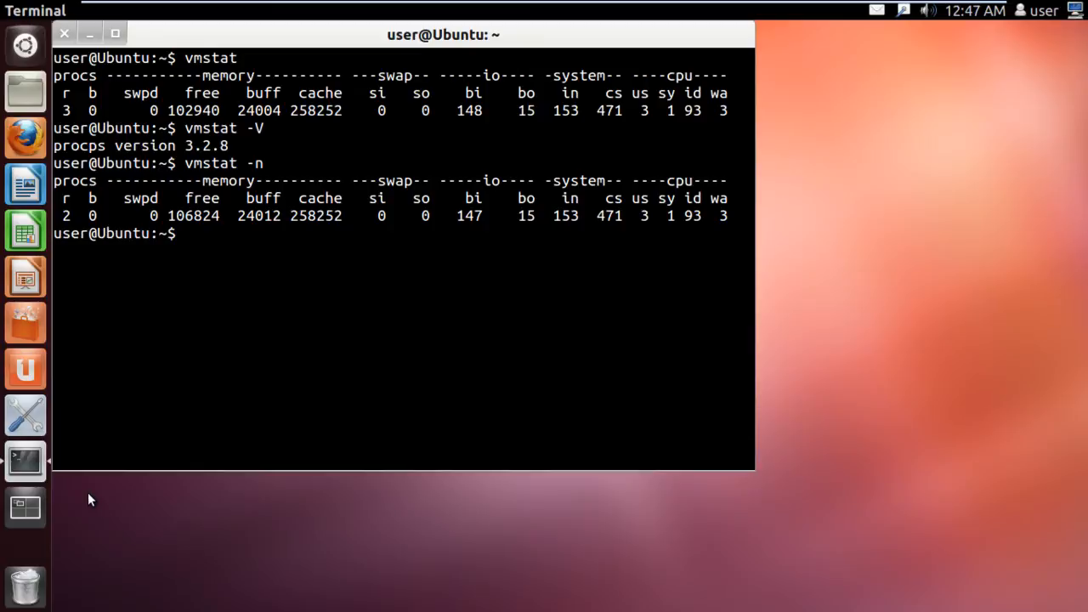
type("vmstat -a")
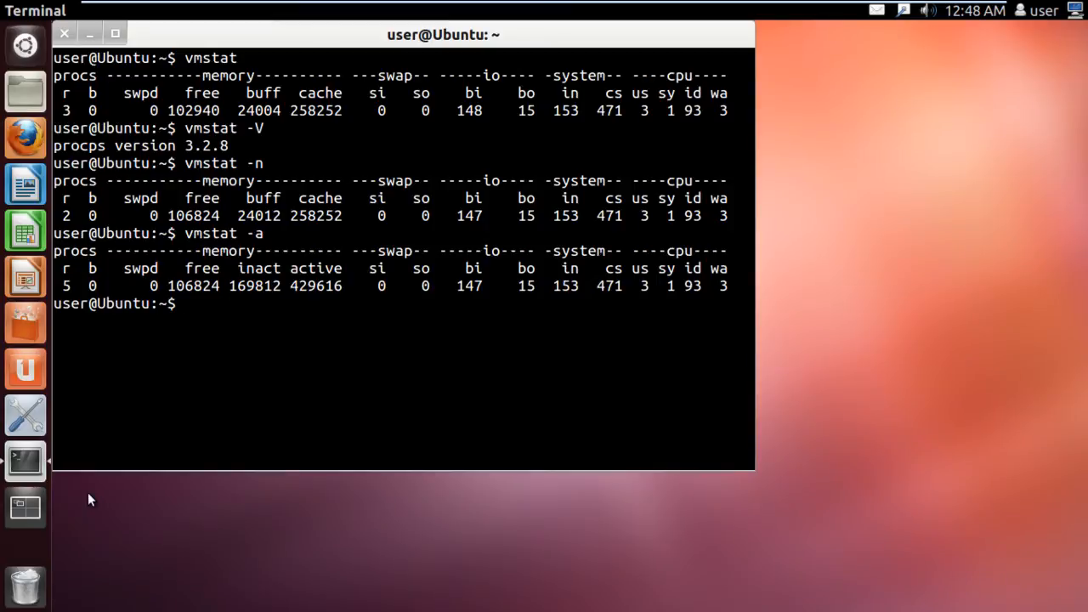
Run vmstat -d for per-disk statistics and vmstat -D for the disk totals summary.
type("vmstat -d")
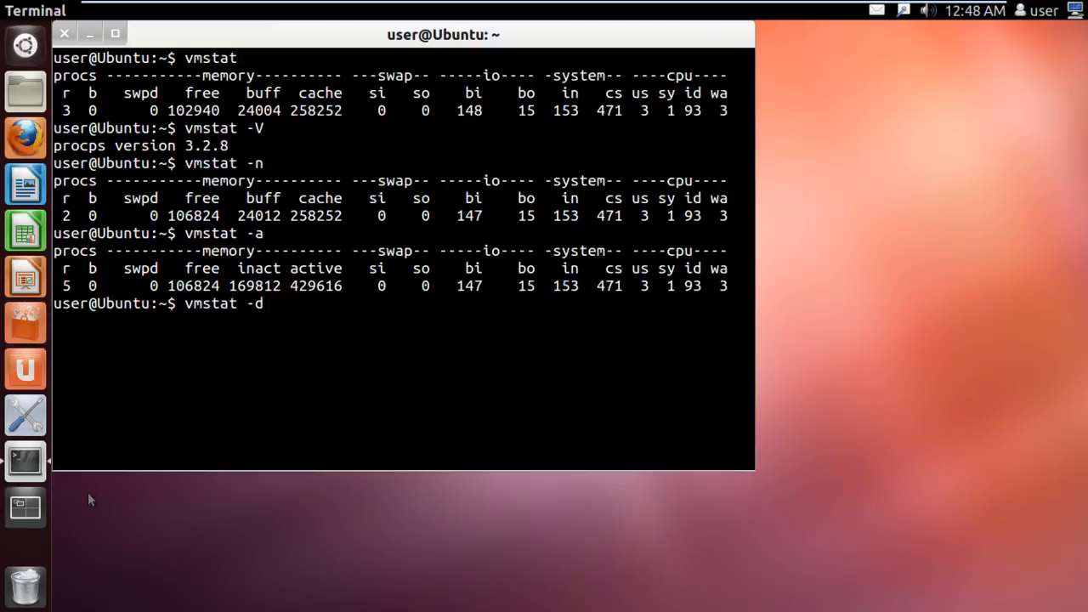
key("Return")
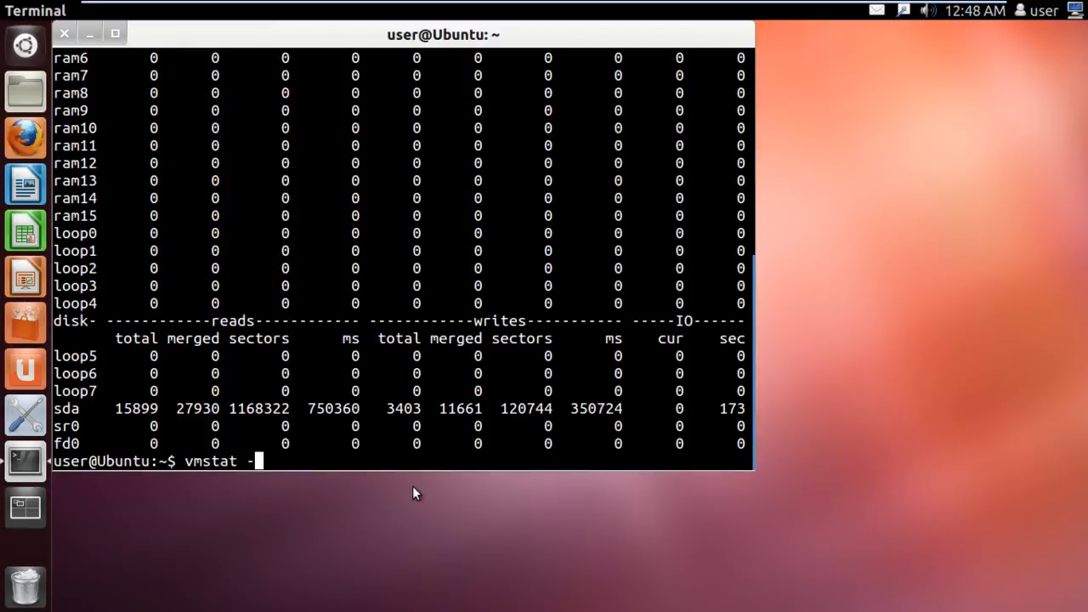
type("D")
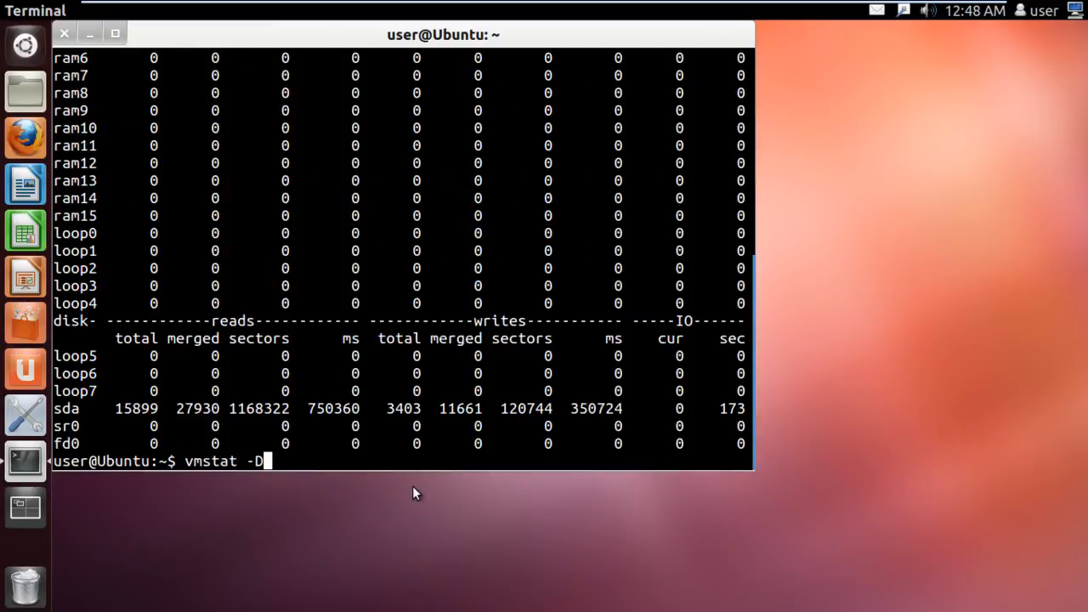
key("Return")
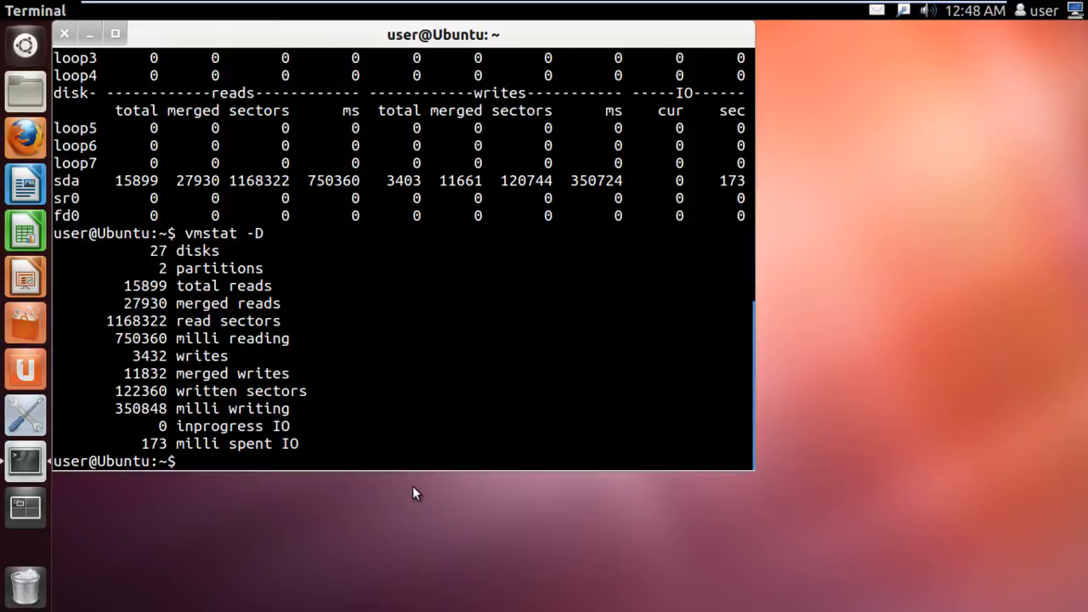
Run vmstat -p sda1 for partition stats and vmstat -s for the event counters.
type("vmstat -p sda1")
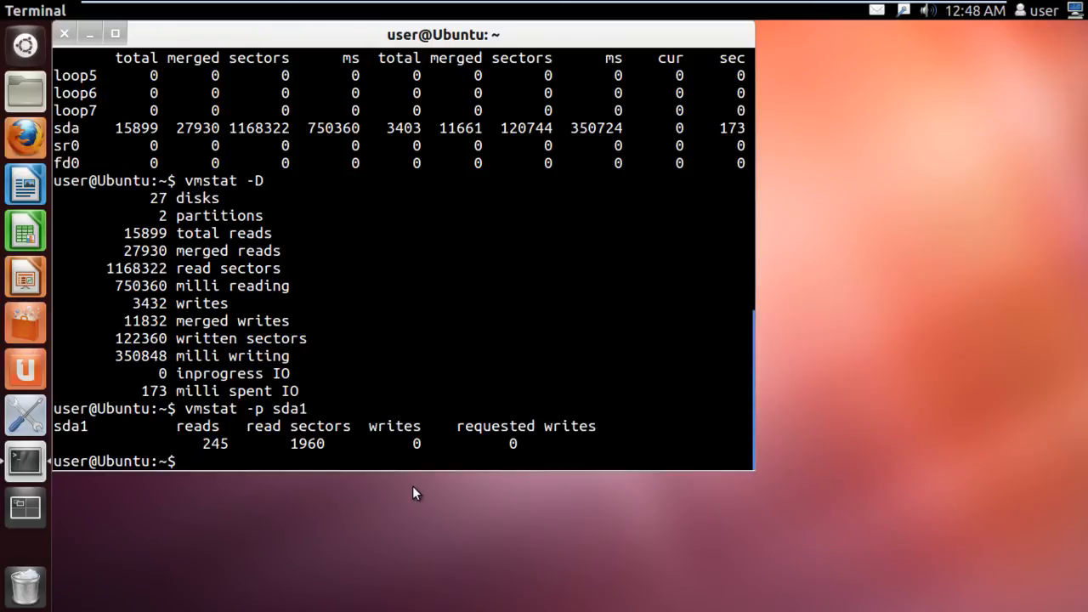
type("vmstat -s")
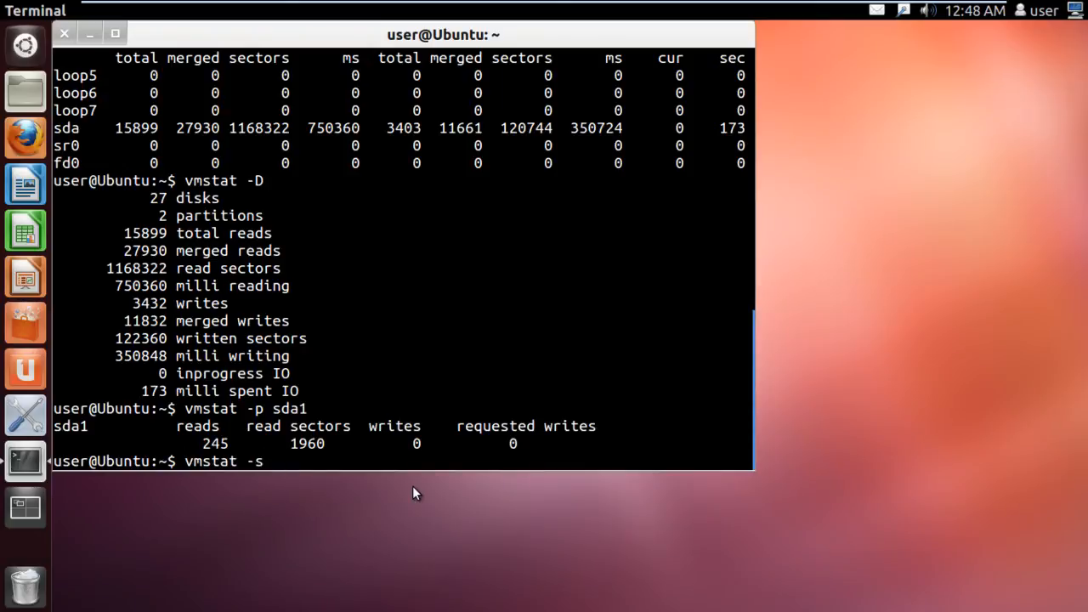
key("Return")
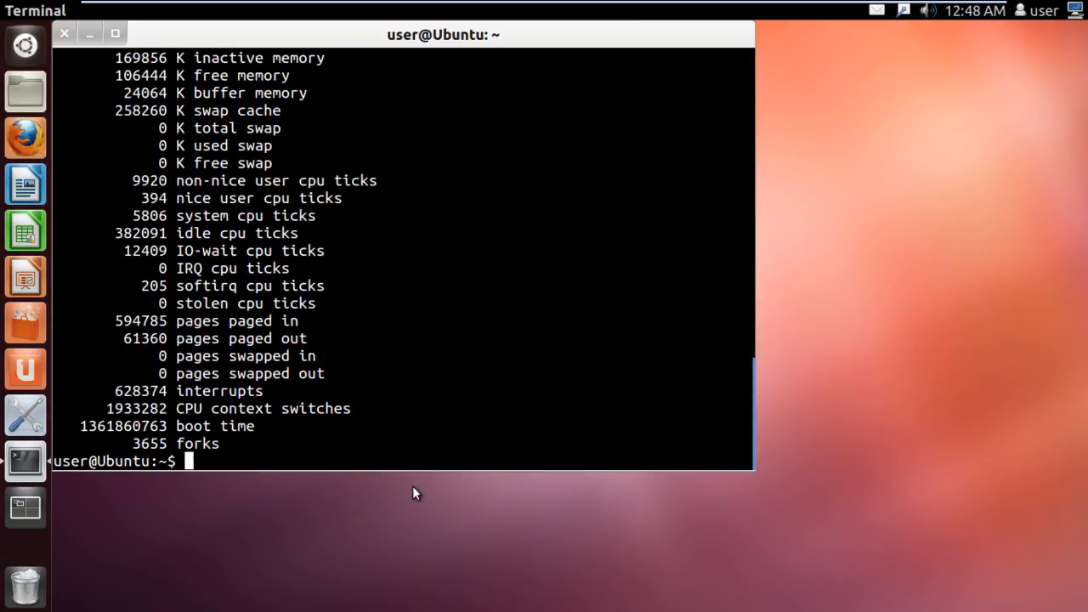
type("vmstat -")
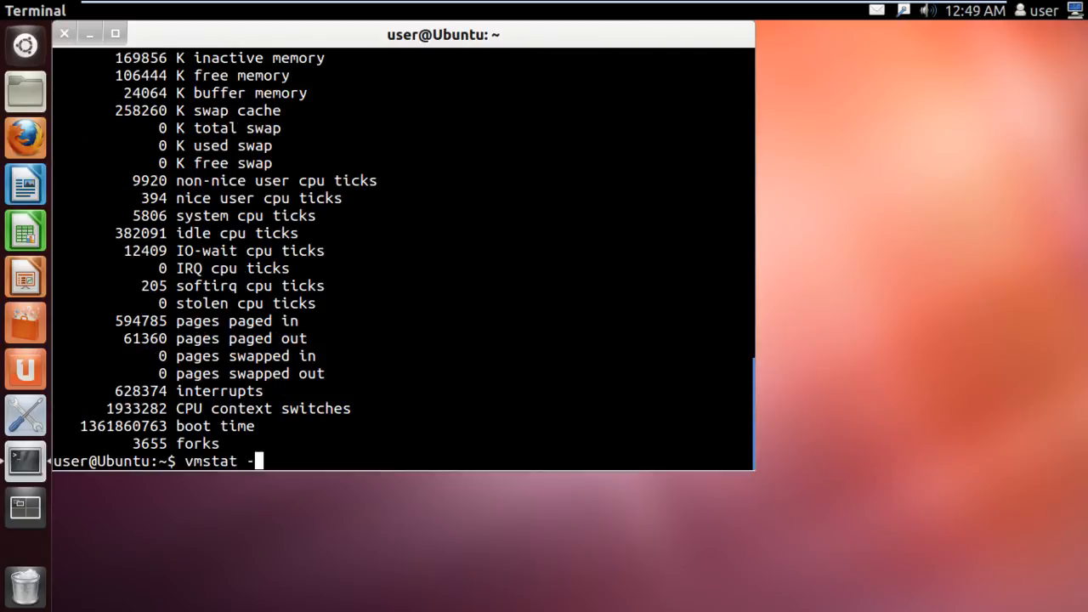
Run vmstat -S k and vmstat -S m for kilobyte and megabyte reports.
type("S k")
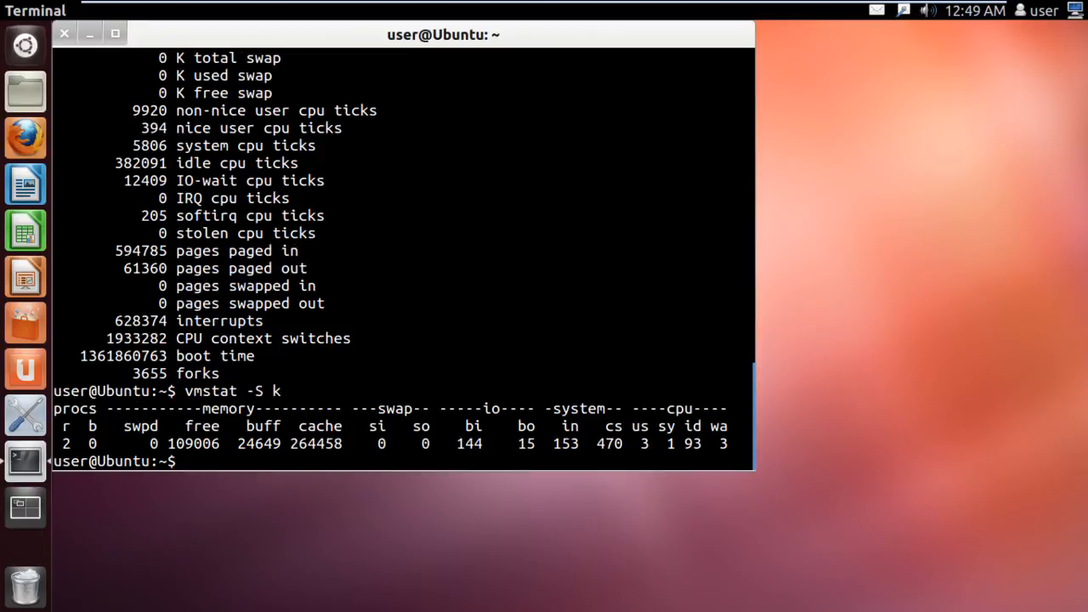
type("vmstat -S m")
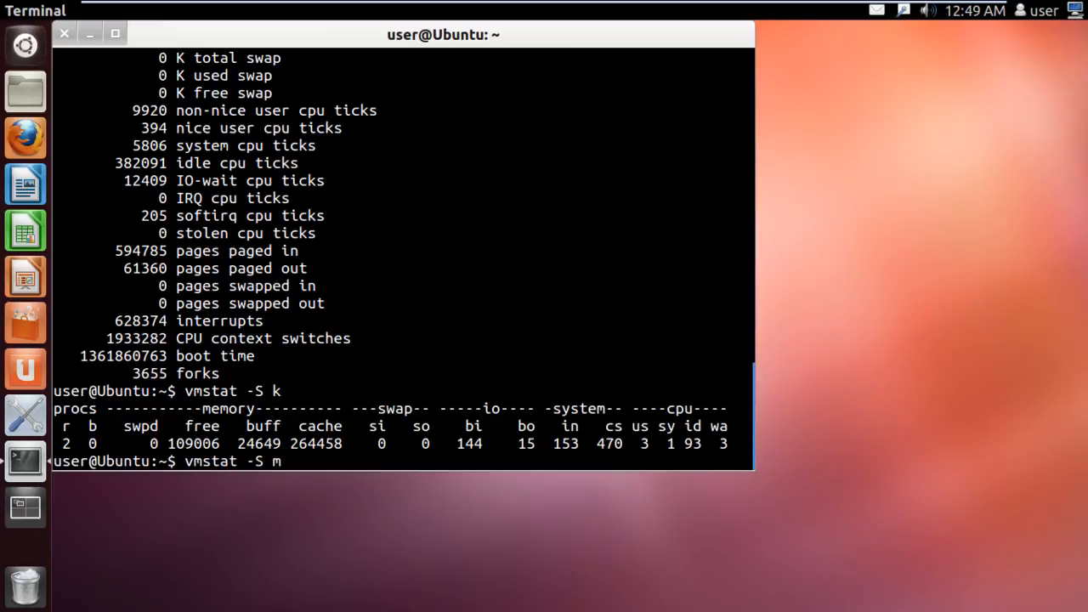
key("Return")
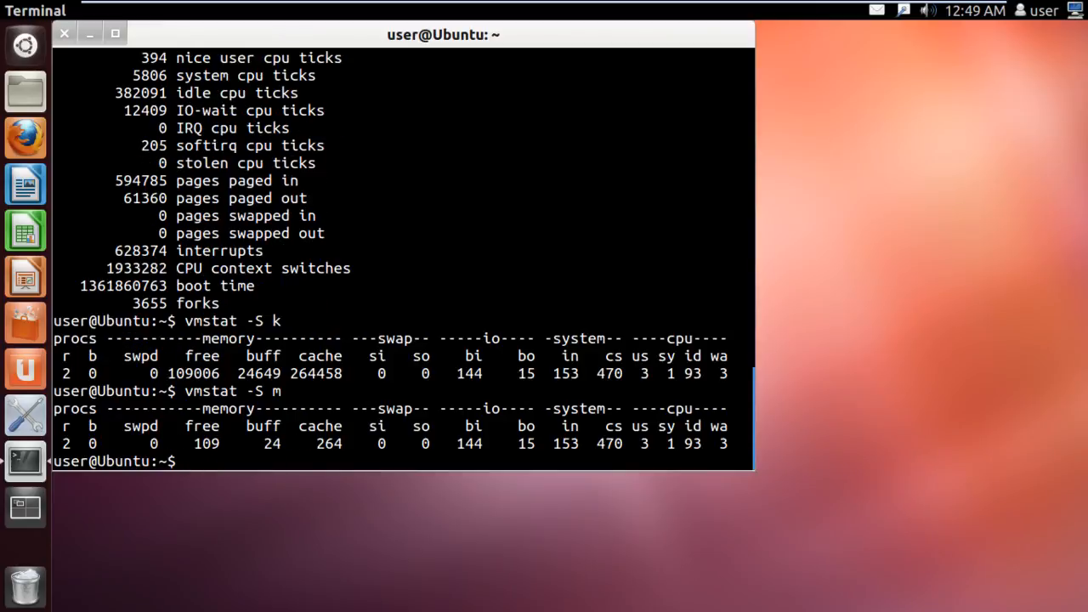
type("ex")
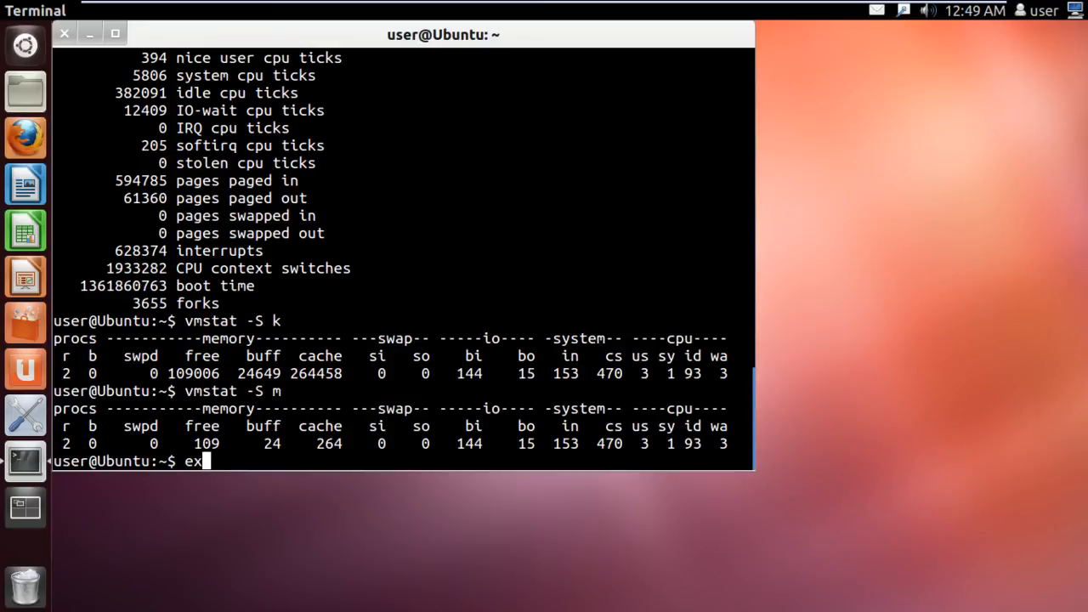